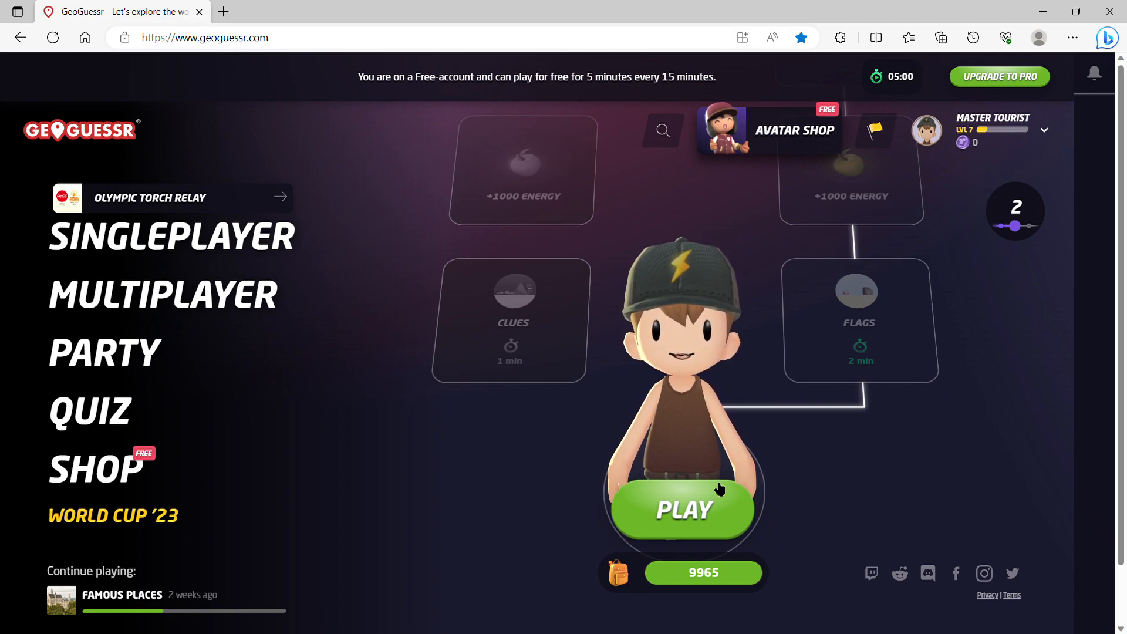
pyautogui.moveTo(401, 154)
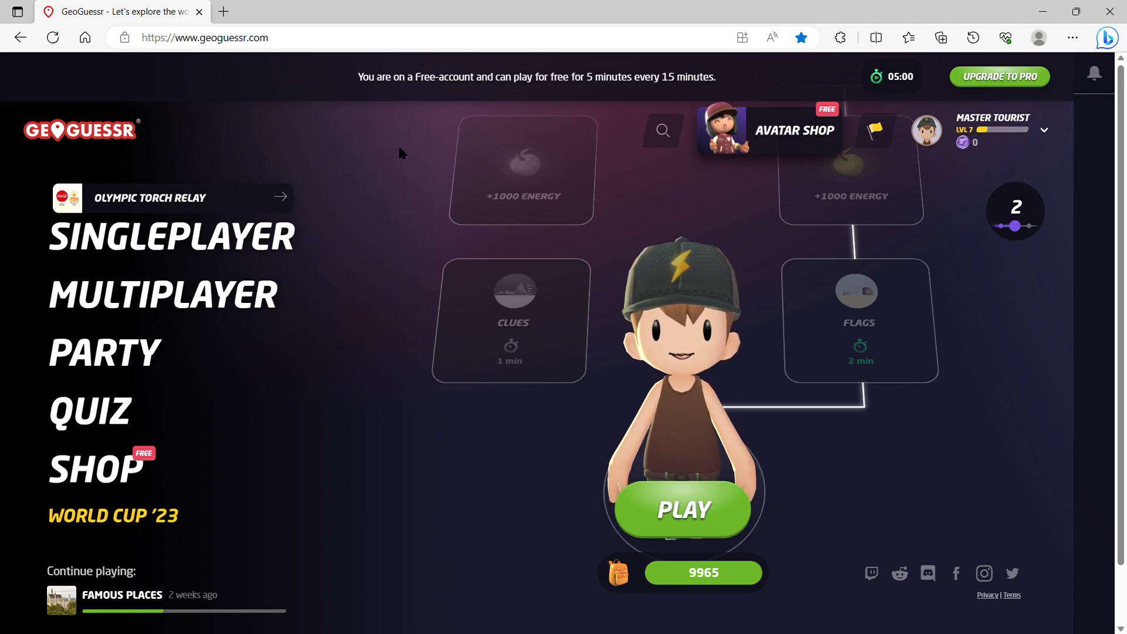
pyautogui.moveTo(444, 154)
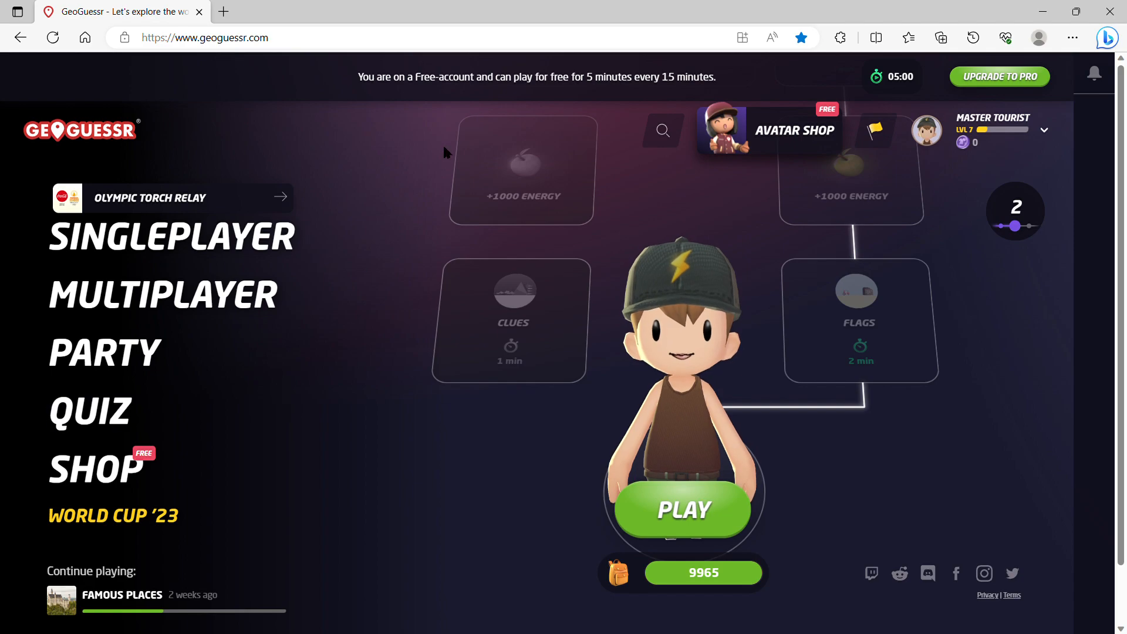
pyautogui.moveTo(356, 260)
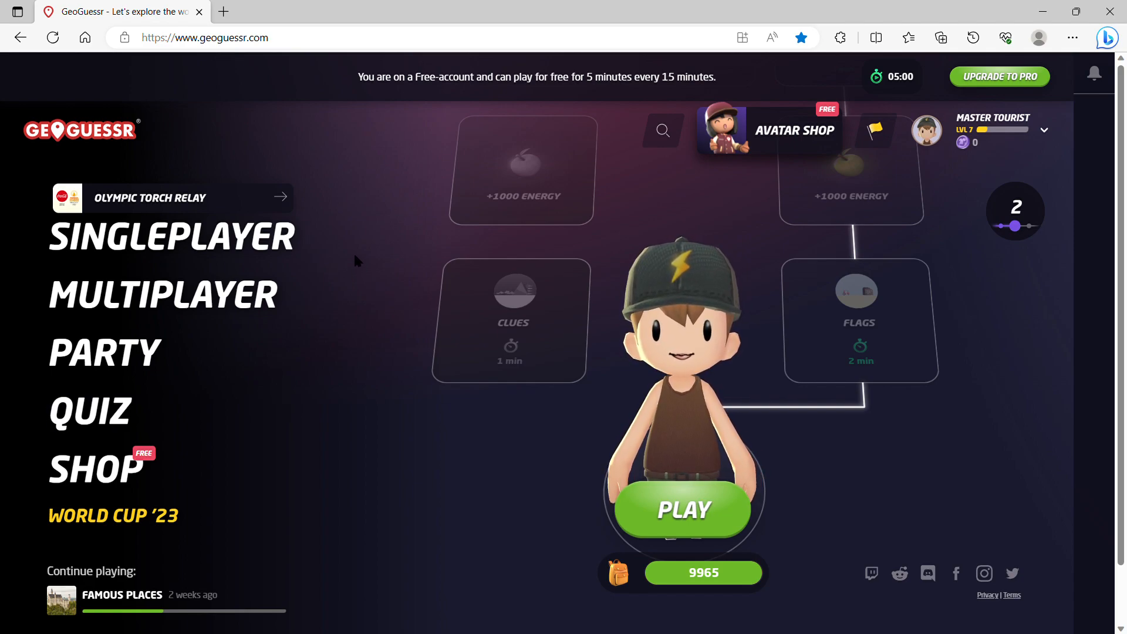
pyautogui.moveTo(346, 285)
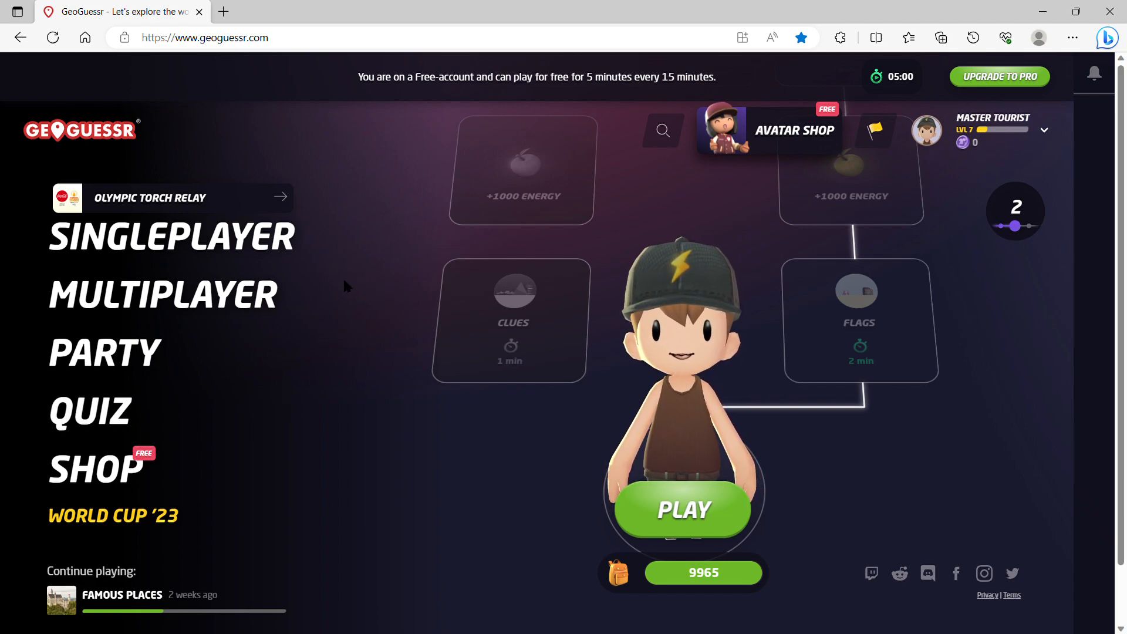
pyautogui.moveTo(323, 321)
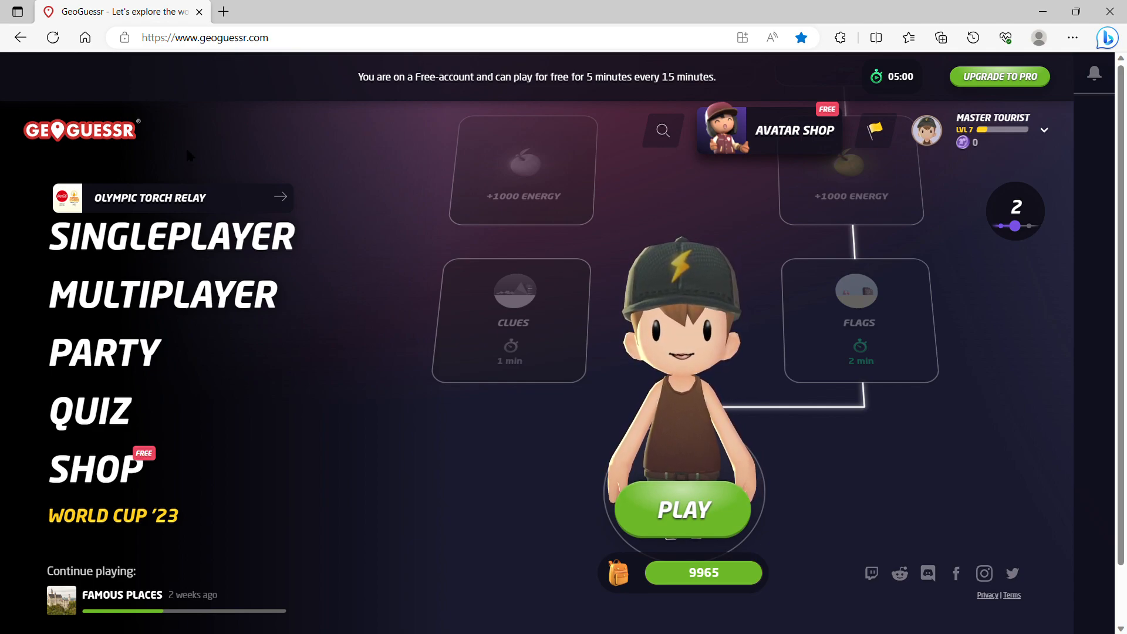
pyautogui.moveTo(350, 215)
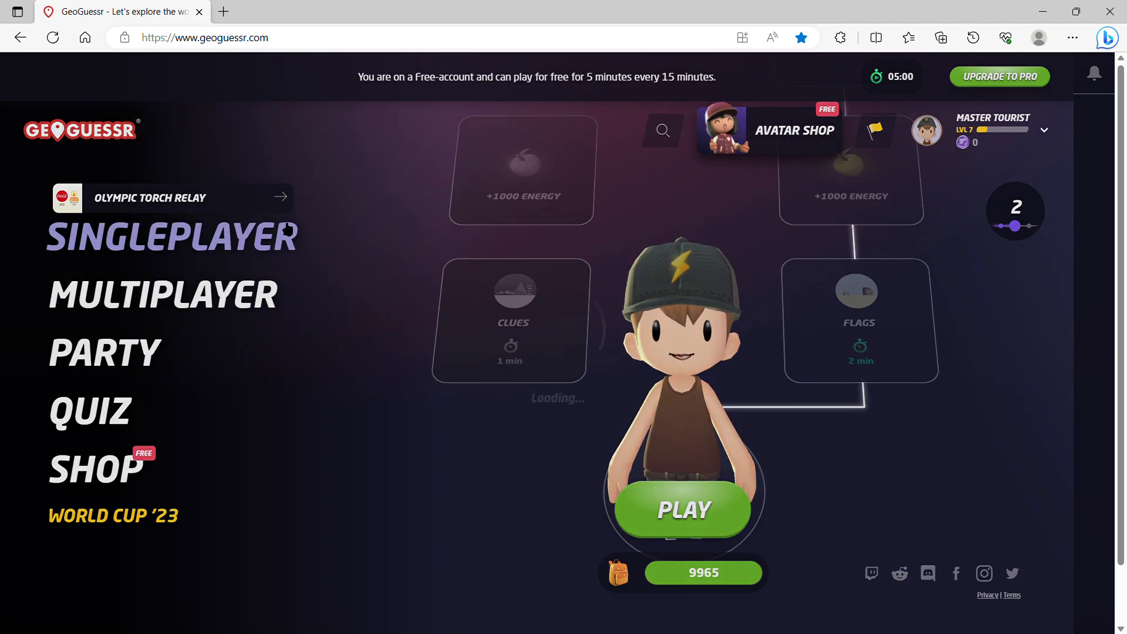
# - Start the five-minute free play and launch a single-player Famous Places game
pyautogui.click(170, 236)
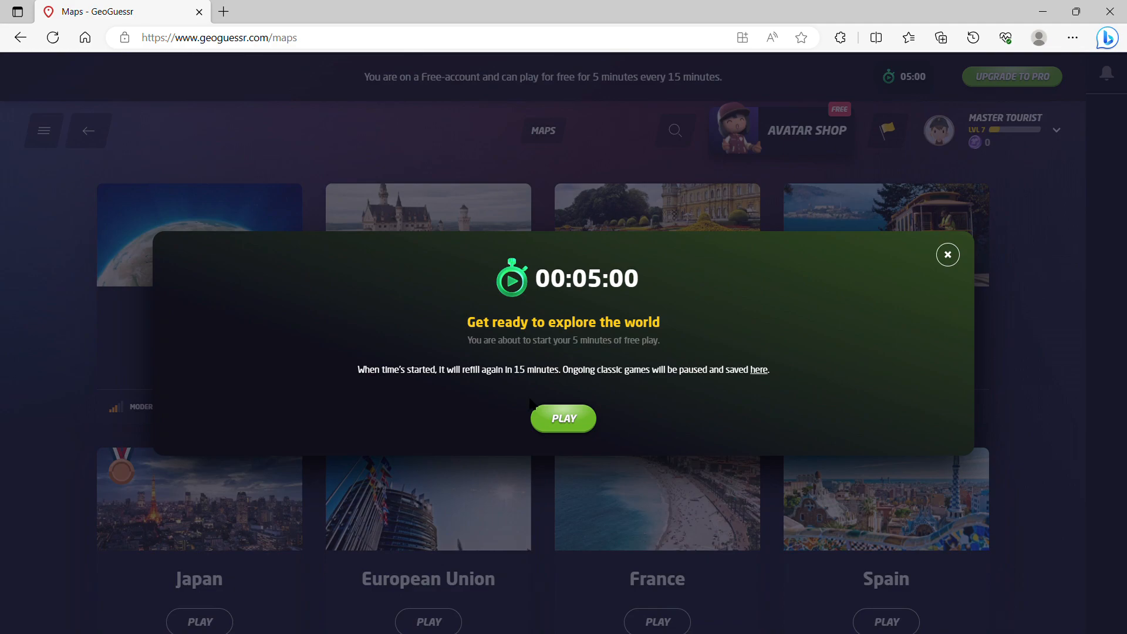
pyautogui.click(563, 418)
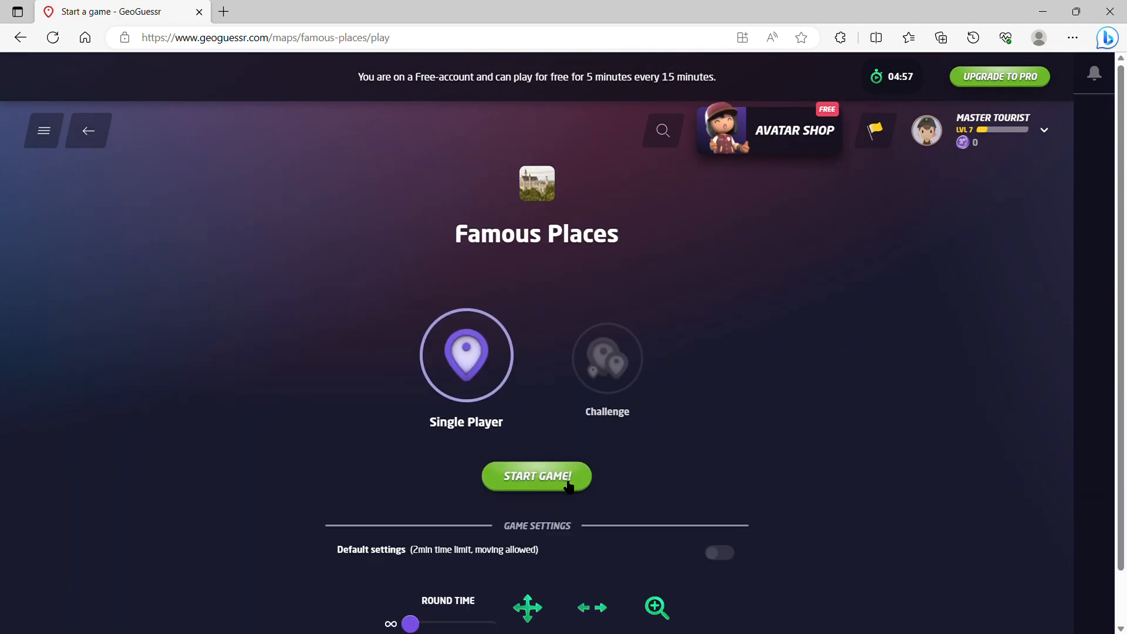
pyautogui.click(536, 476)
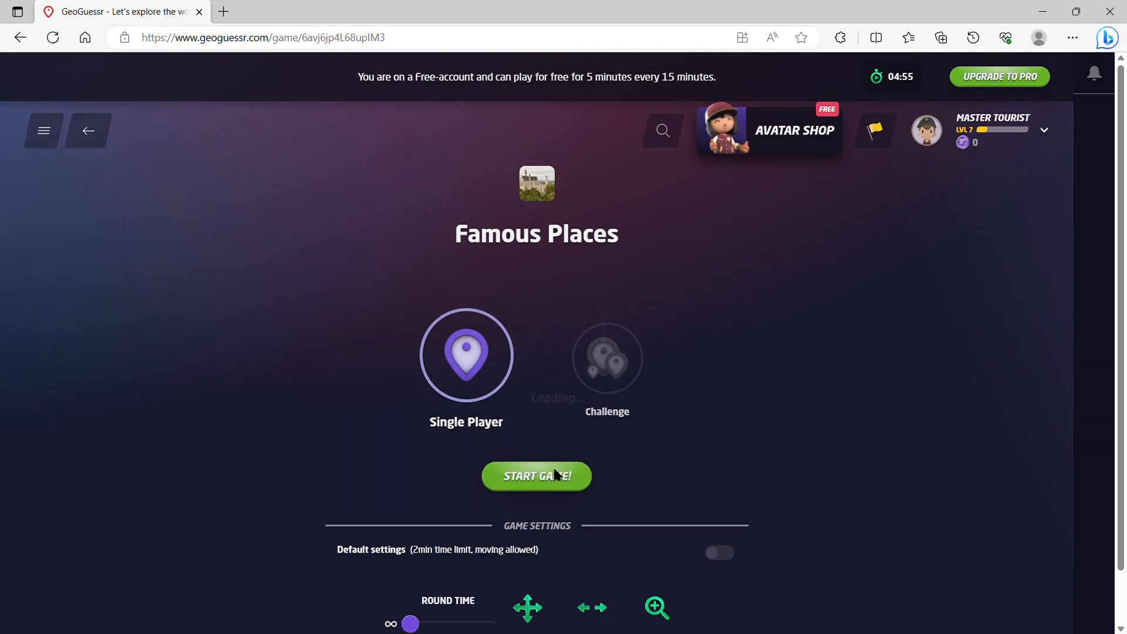
# - Zoom the guess map out to the world and guess eastern China for round 1
pyautogui.click(536, 476)
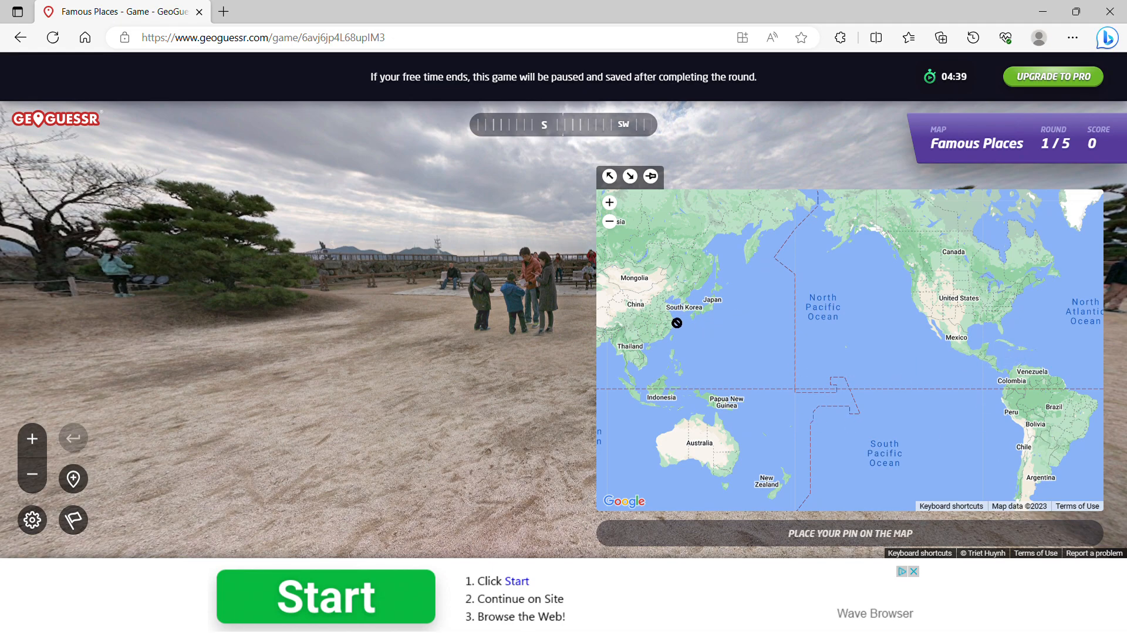
pyautogui.click(608, 221)
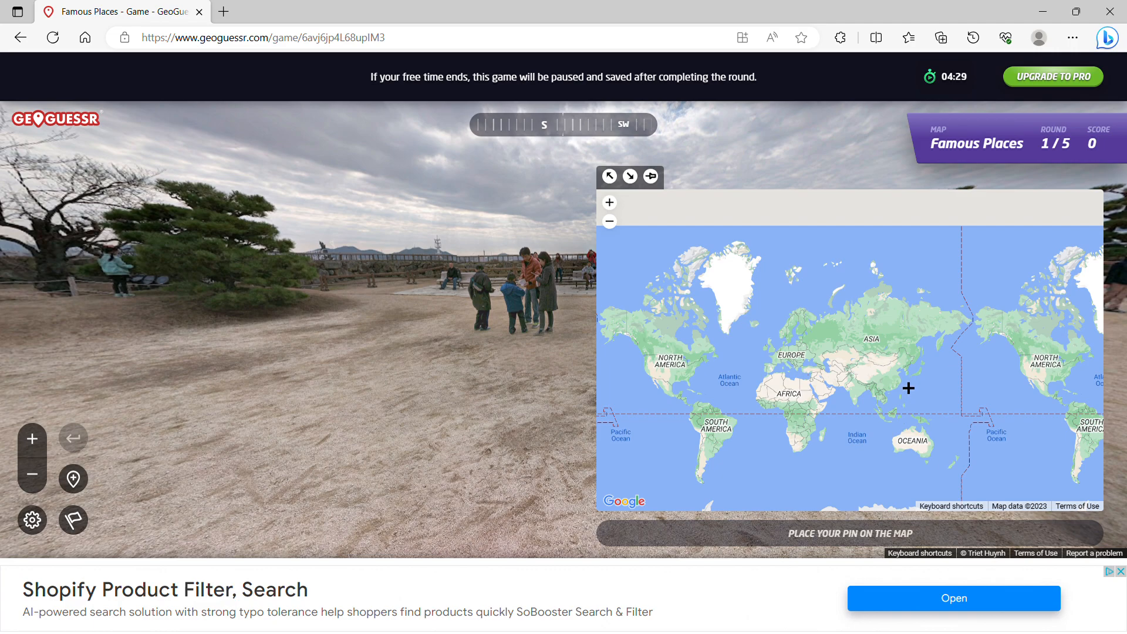
pyautogui.click(907, 387)
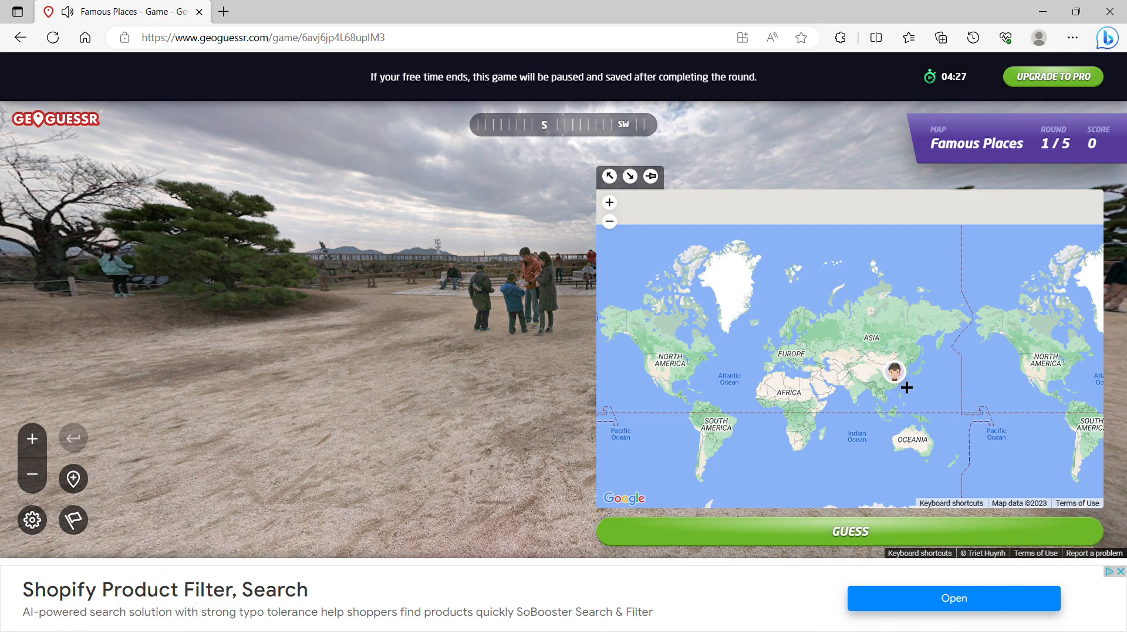
pyautogui.click(848, 531)
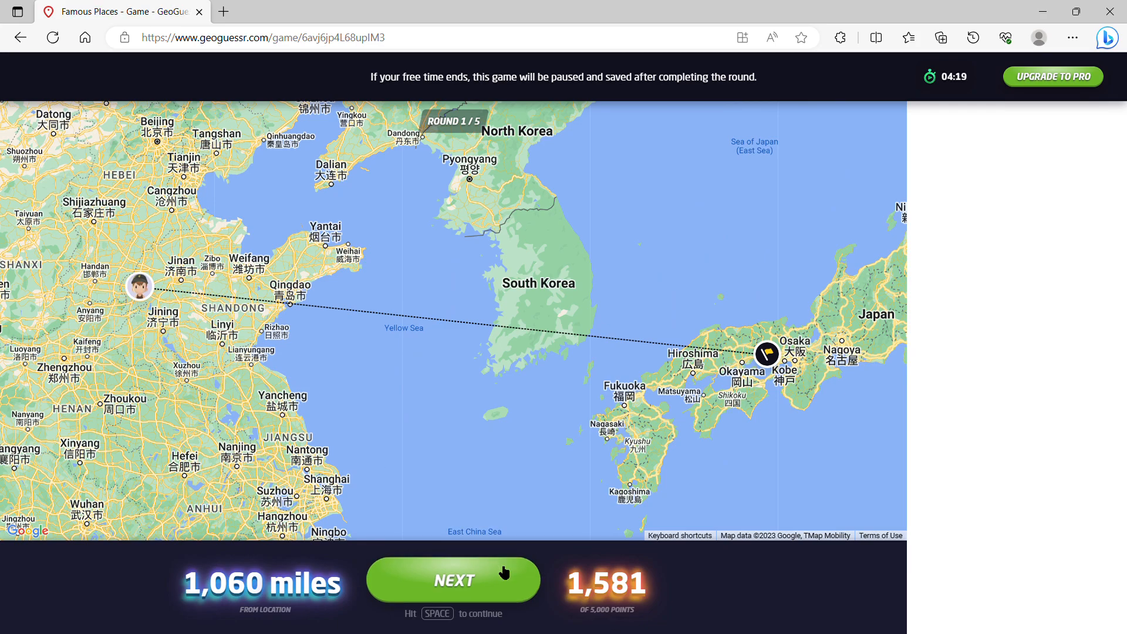
# - Continue to round 2 and guess eastern Europe, bringing the total to 6,097
pyautogui.click(453, 580)
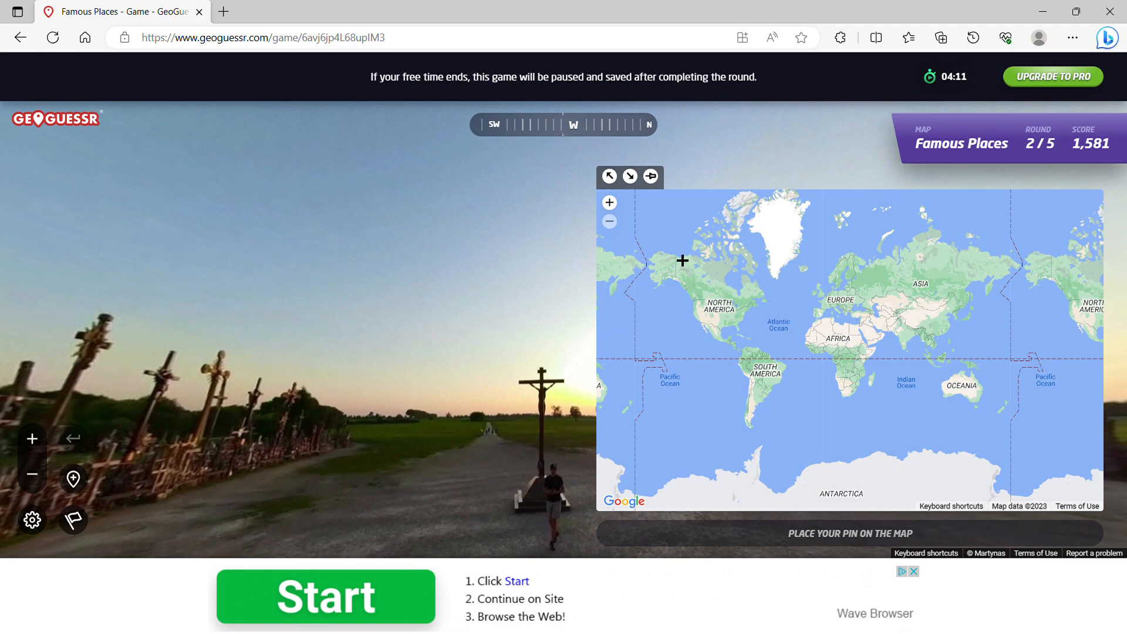
pyautogui.moveTo(856, 290)
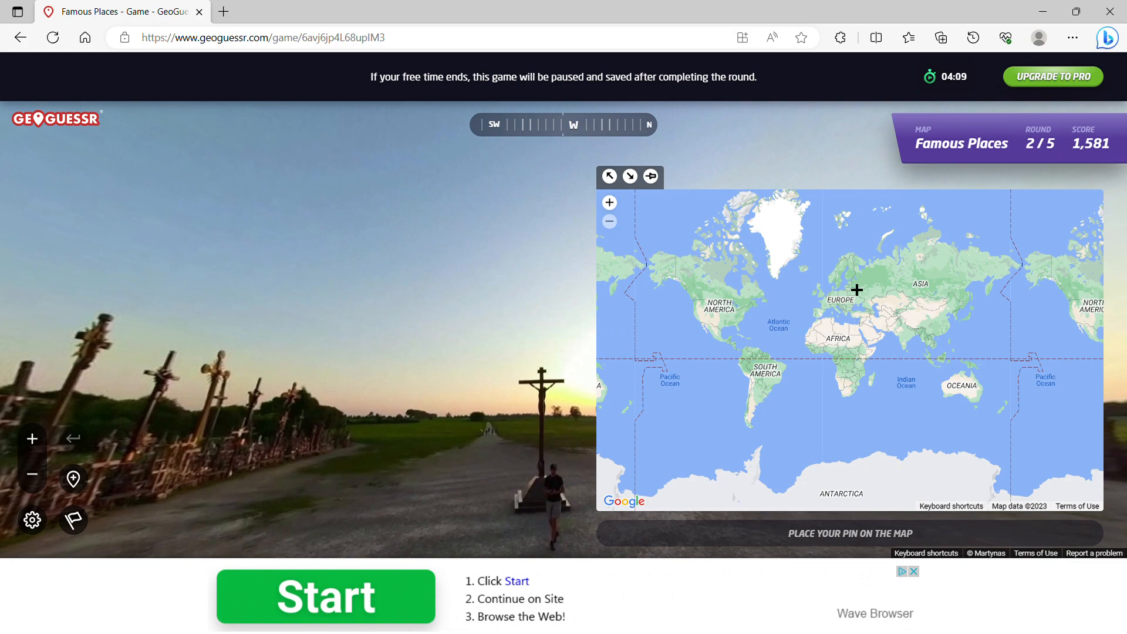
pyautogui.click(856, 291)
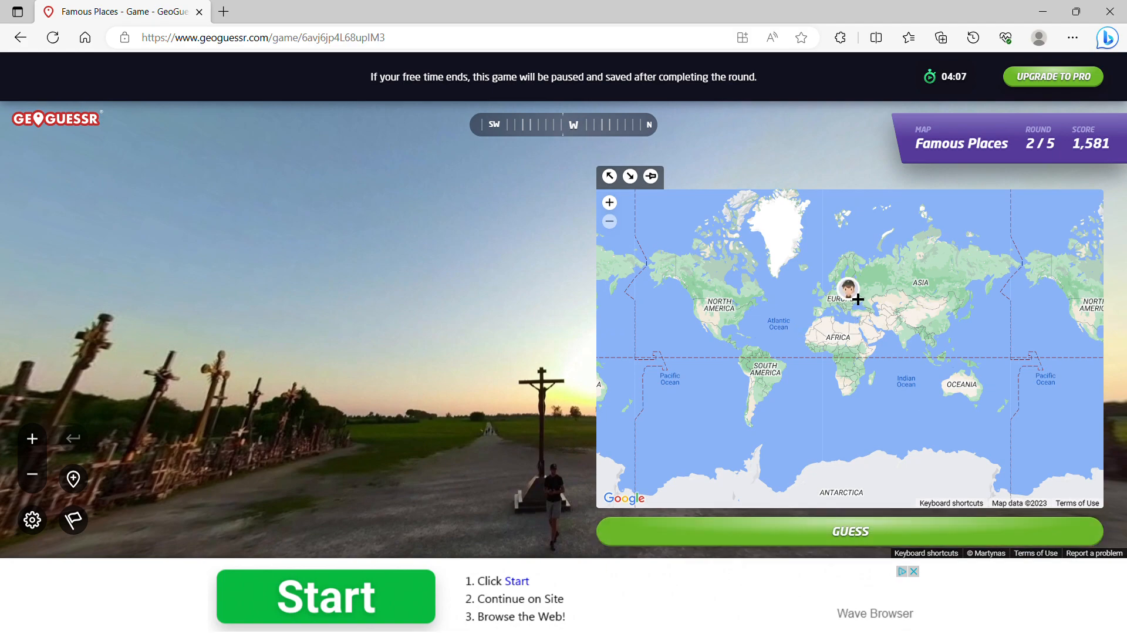
pyautogui.click(849, 531)
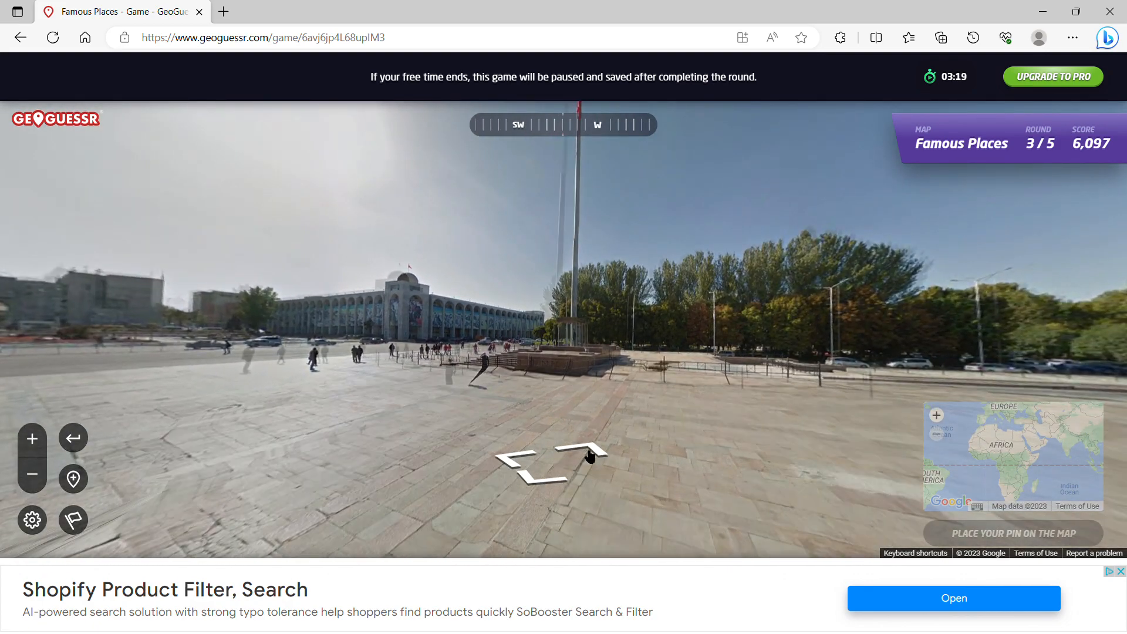
# - Step forward across the square in round 3's Street View
pyautogui.click(589, 455)
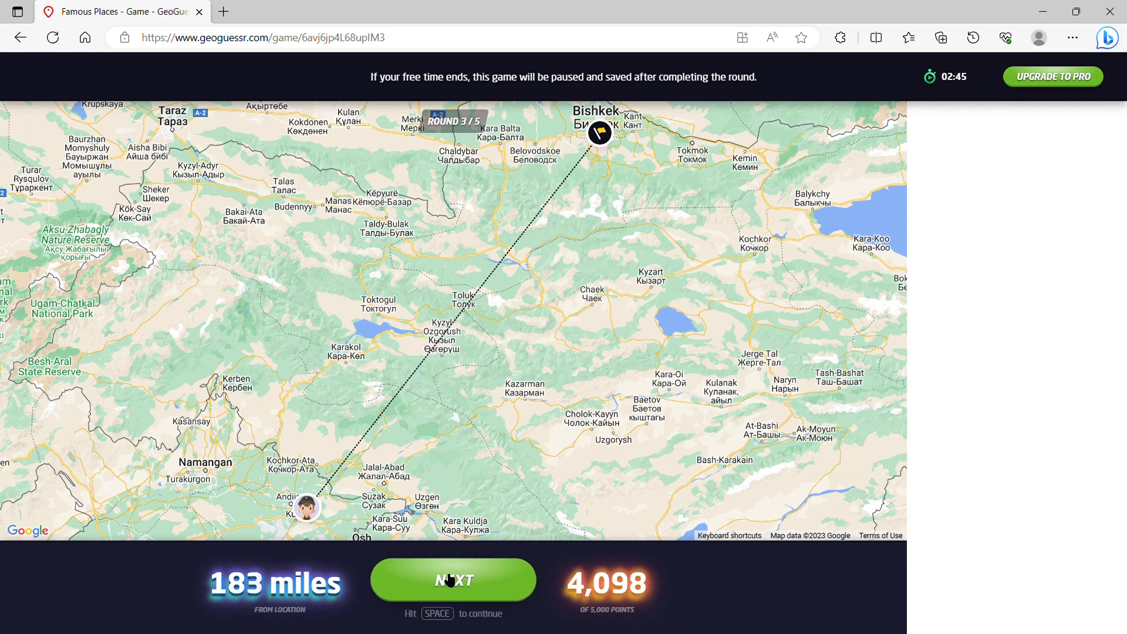
# - Continue from the round 3 result to round 4
pyautogui.click(452, 580)
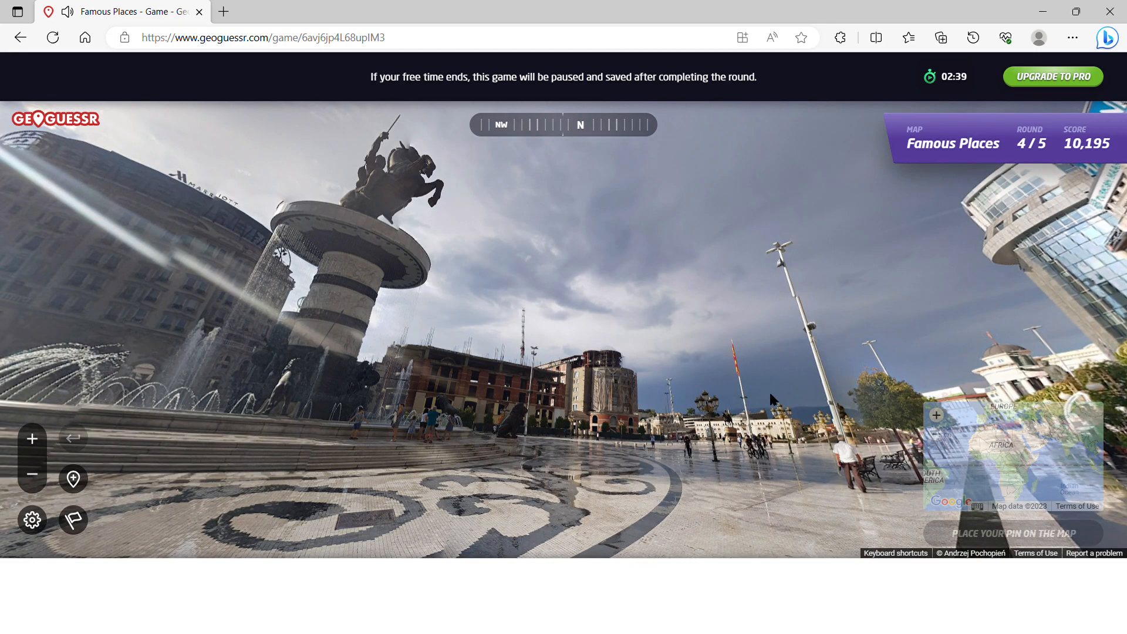
pyautogui.moveTo(907, 519)
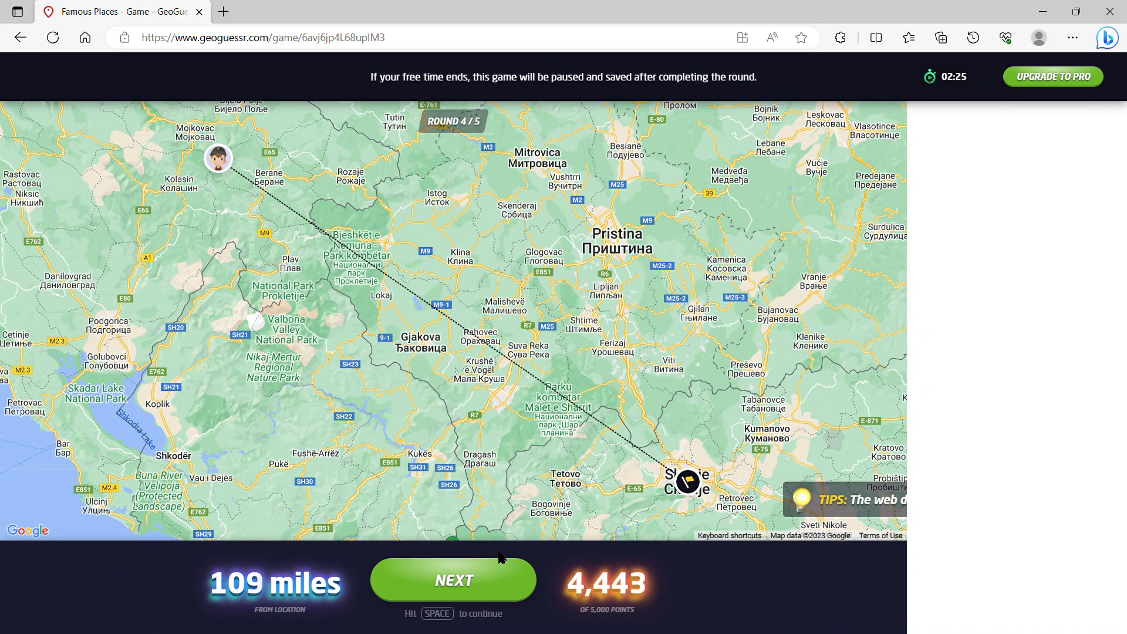
# - Continue to round 5, move down the street, and guess in North America
pyautogui.click(453, 580)
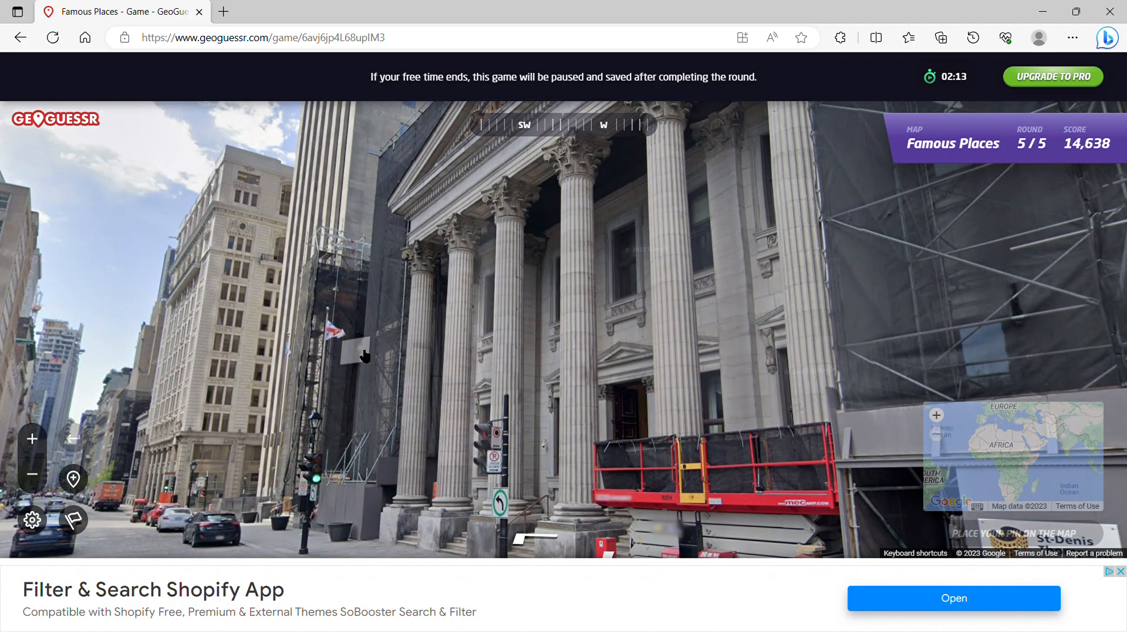
pyautogui.moveTo(338, 352)
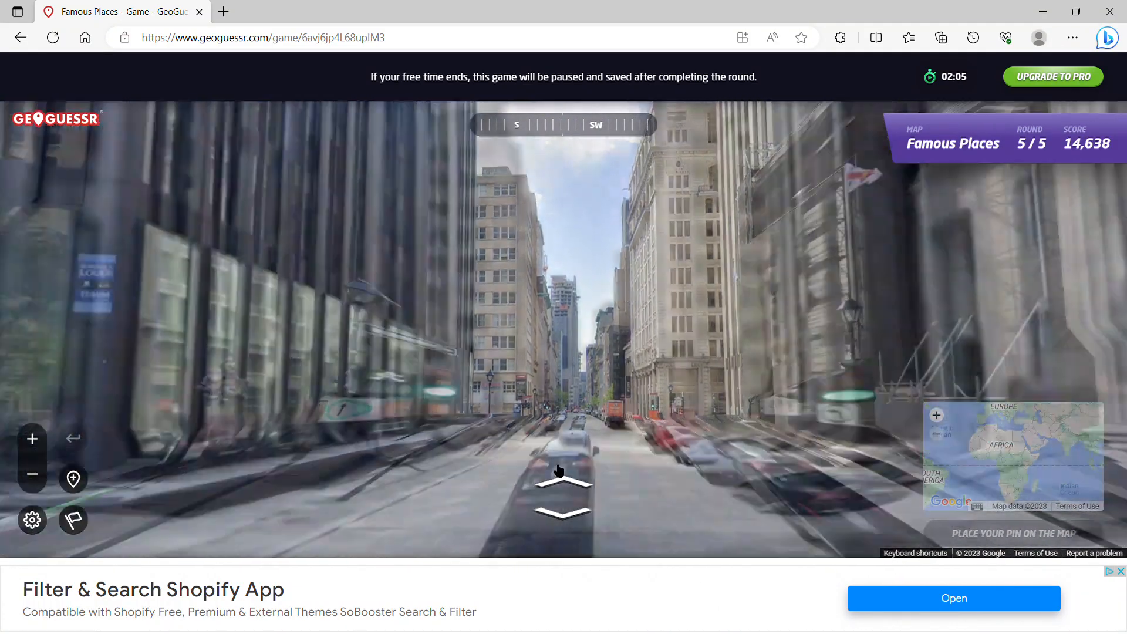
pyautogui.click(562, 470)
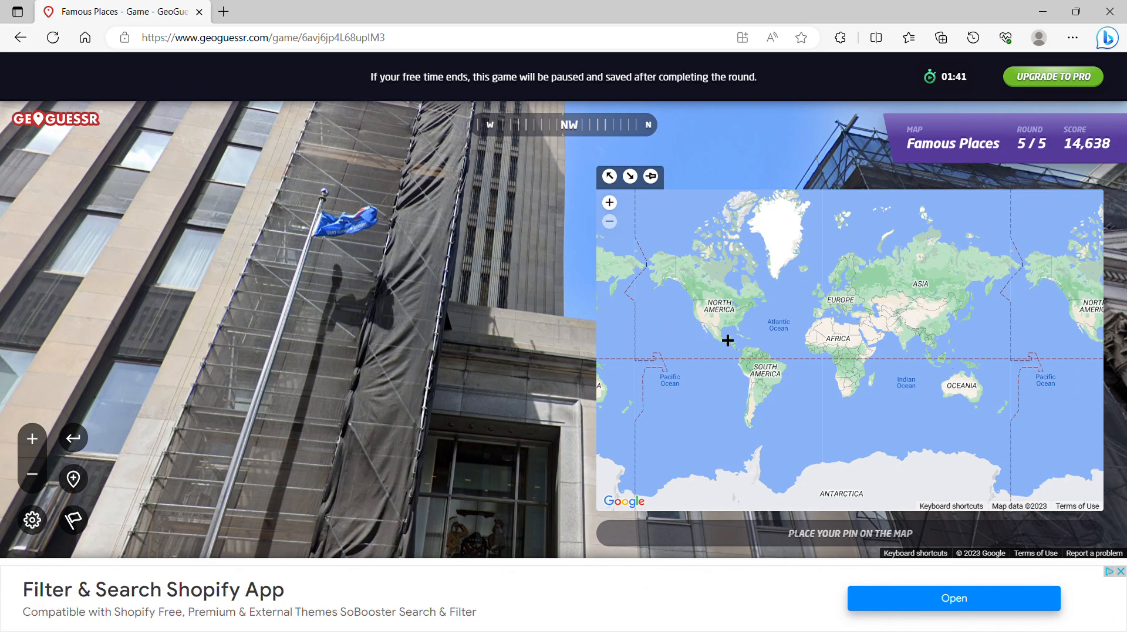
pyautogui.moveTo(697, 327)
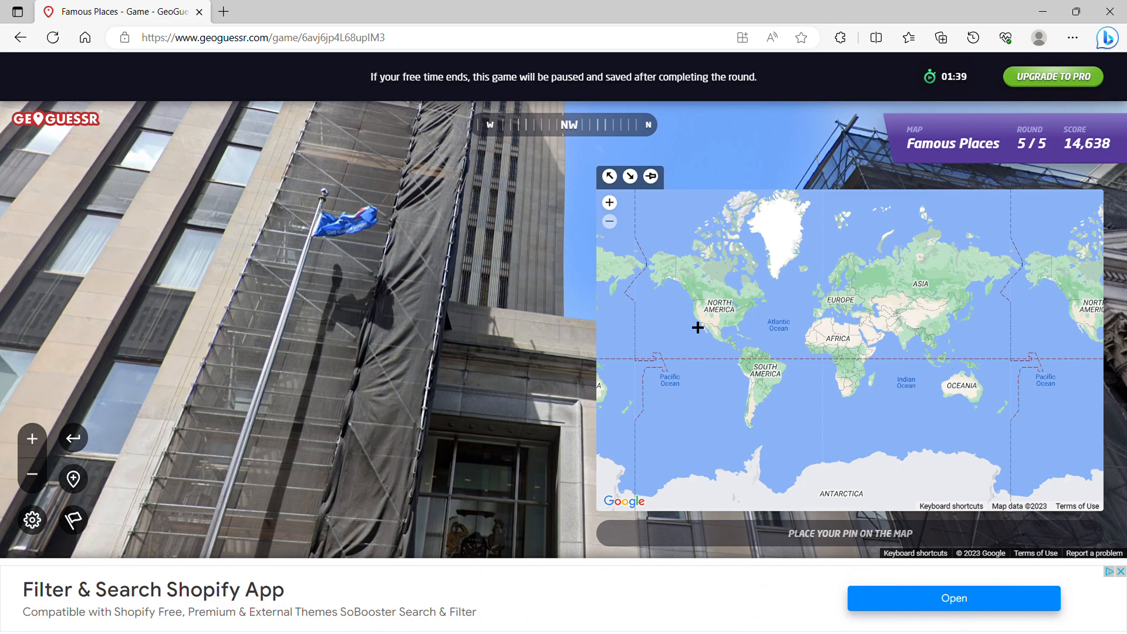
pyautogui.click(696, 328)
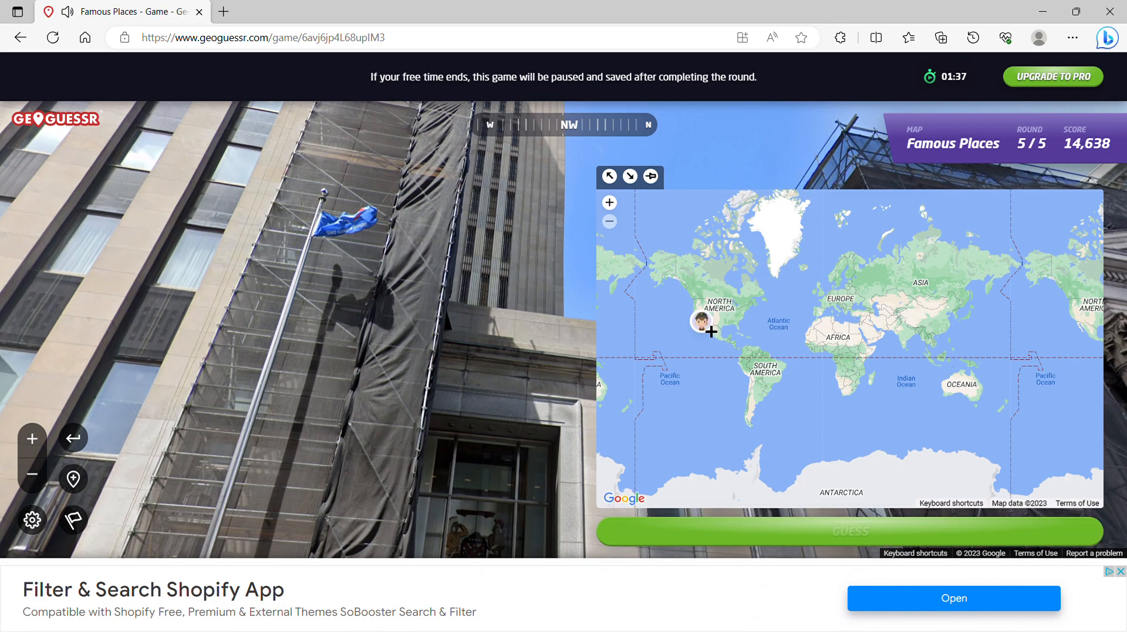
pyautogui.click(849, 531)
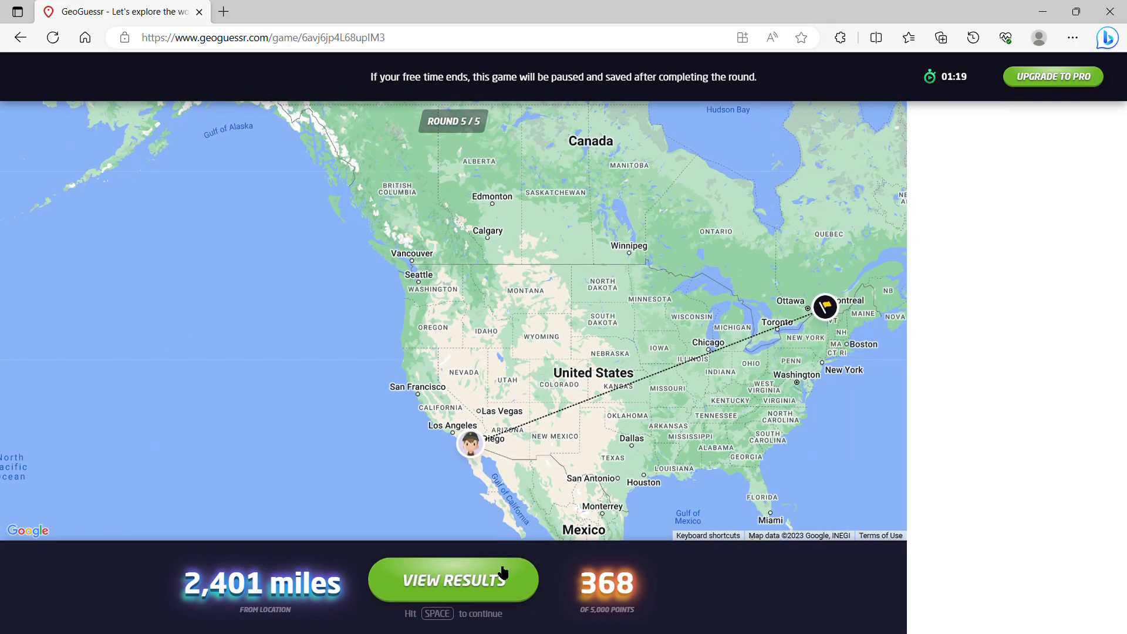
# - View the first game's 15,006-point results and start another Famous Places game
pyautogui.click(452, 579)
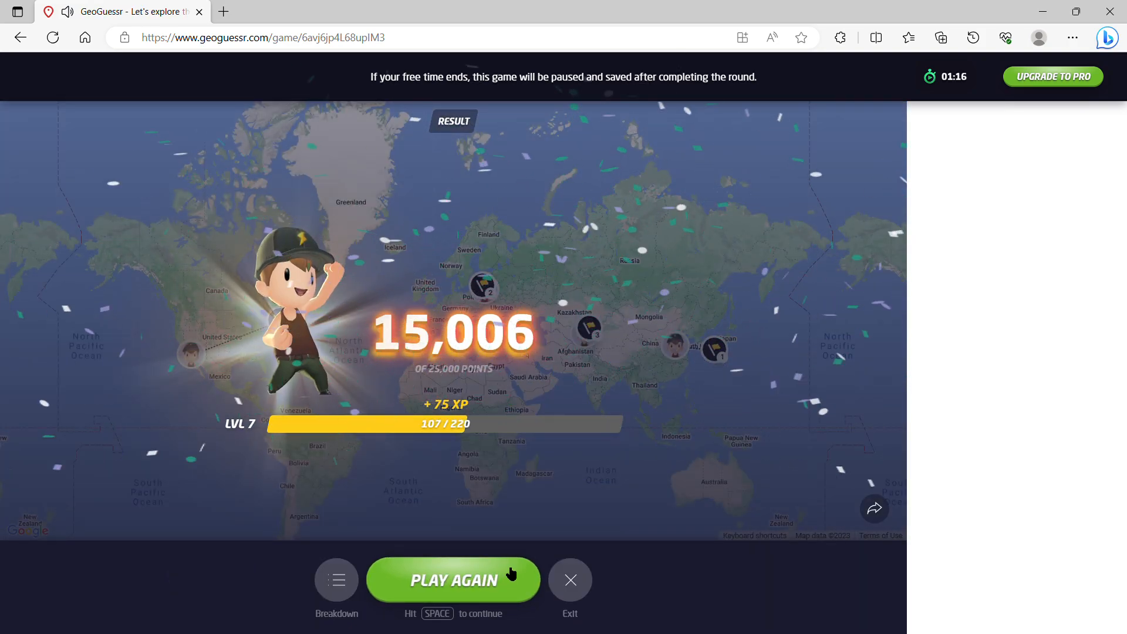
pyautogui.click(453, 579)
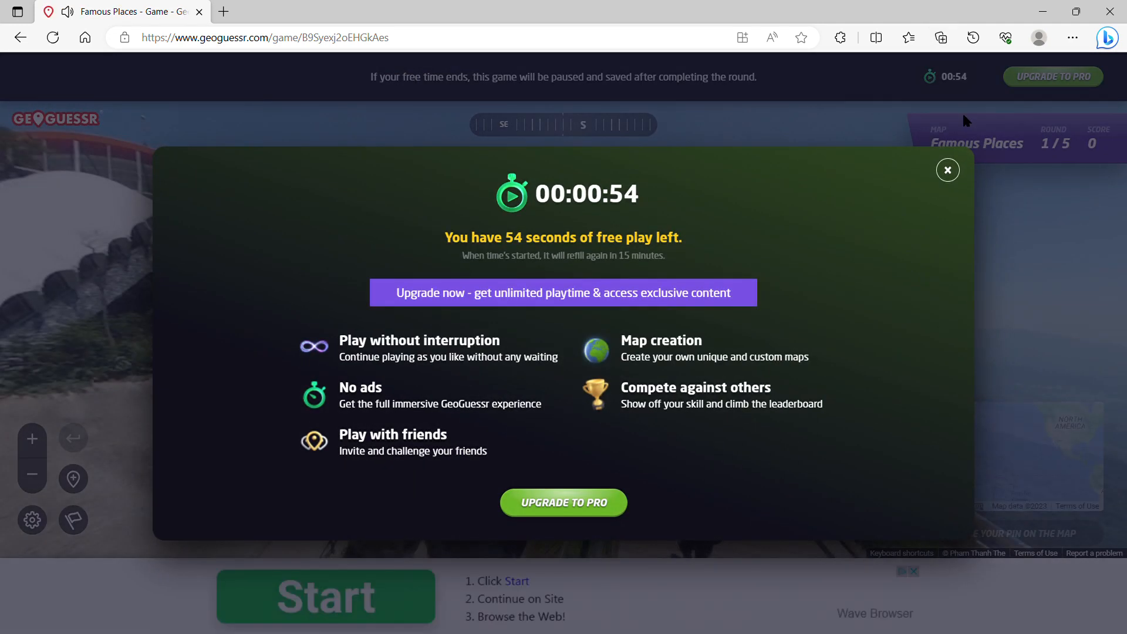
# - Dismiss the free-play notice and guess rounds 1 and 2, the second in Europe
pyautogui.click(947, 170)
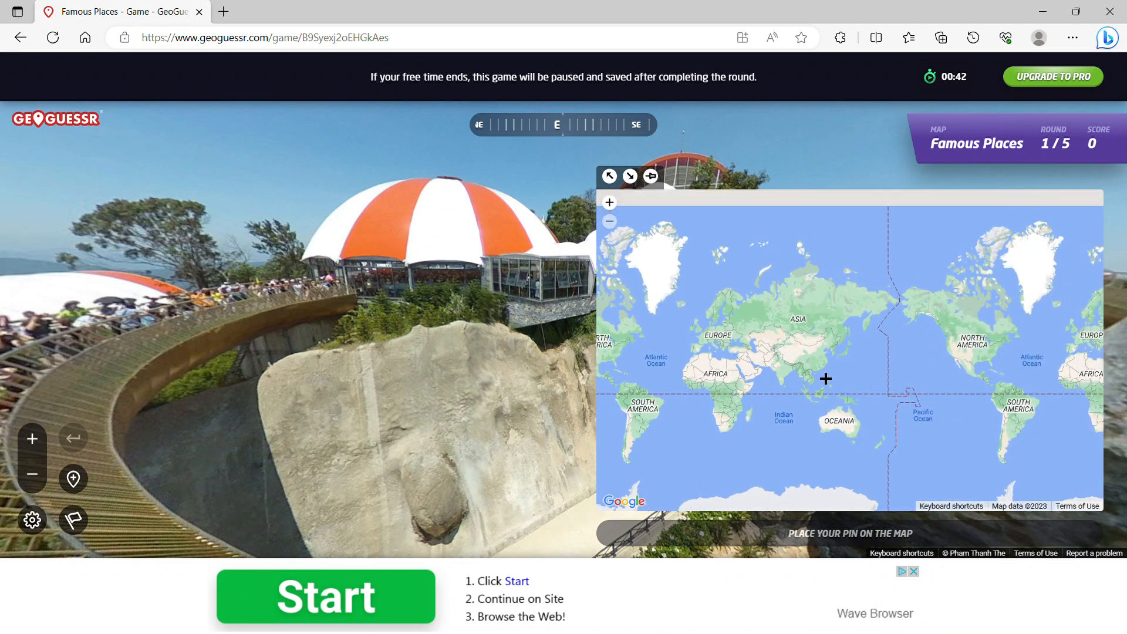
pyautogui.click(824, 379)
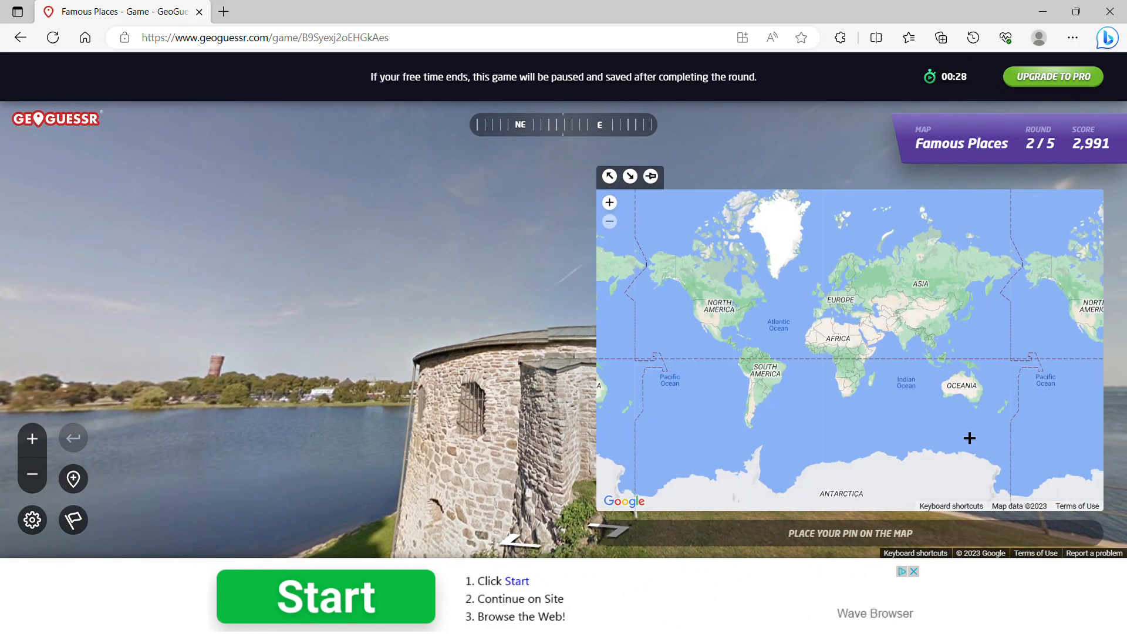
pyautogui.click(824, 301)
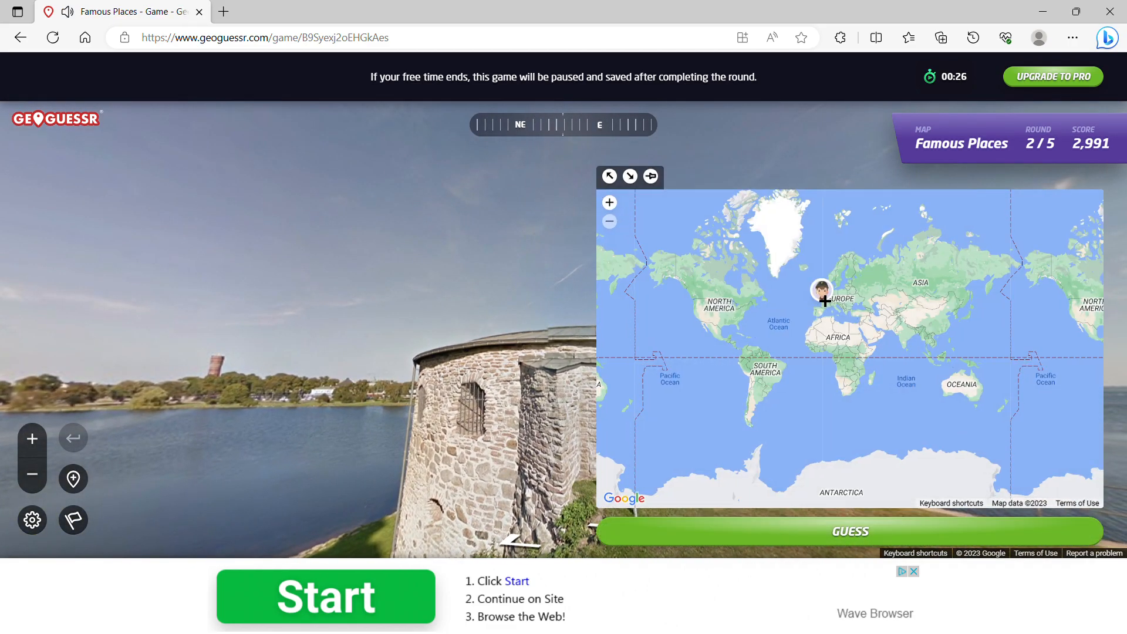
pyautogui.click(850, 531)
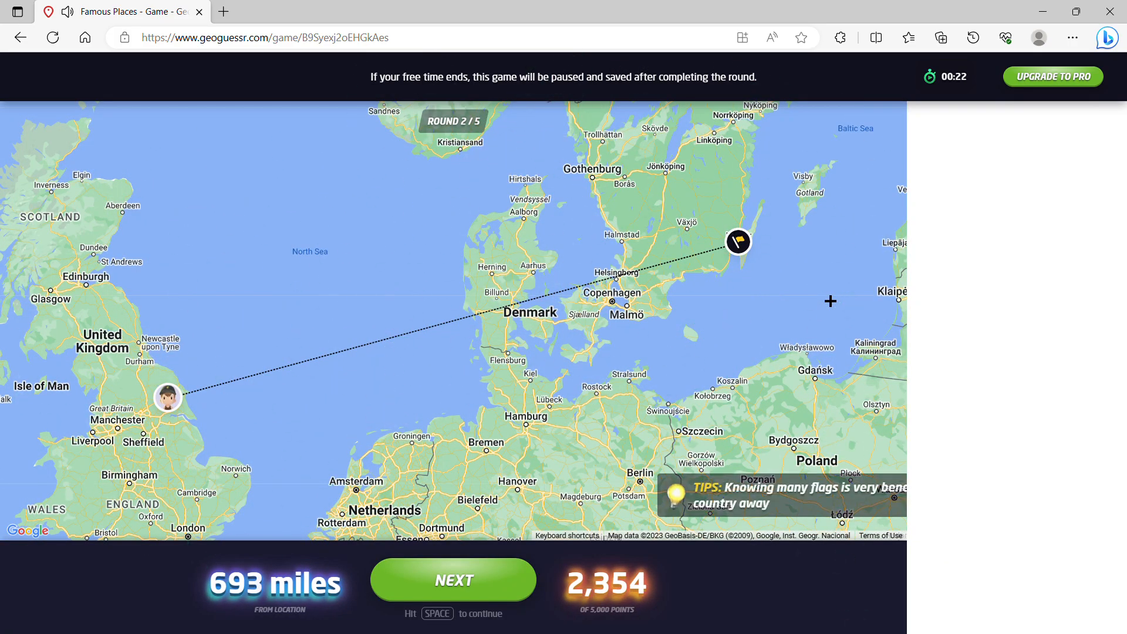
# - Guess southern Europe for round 3, then submit the remaining guesses to the final round
pyautogui.click(453, 579)
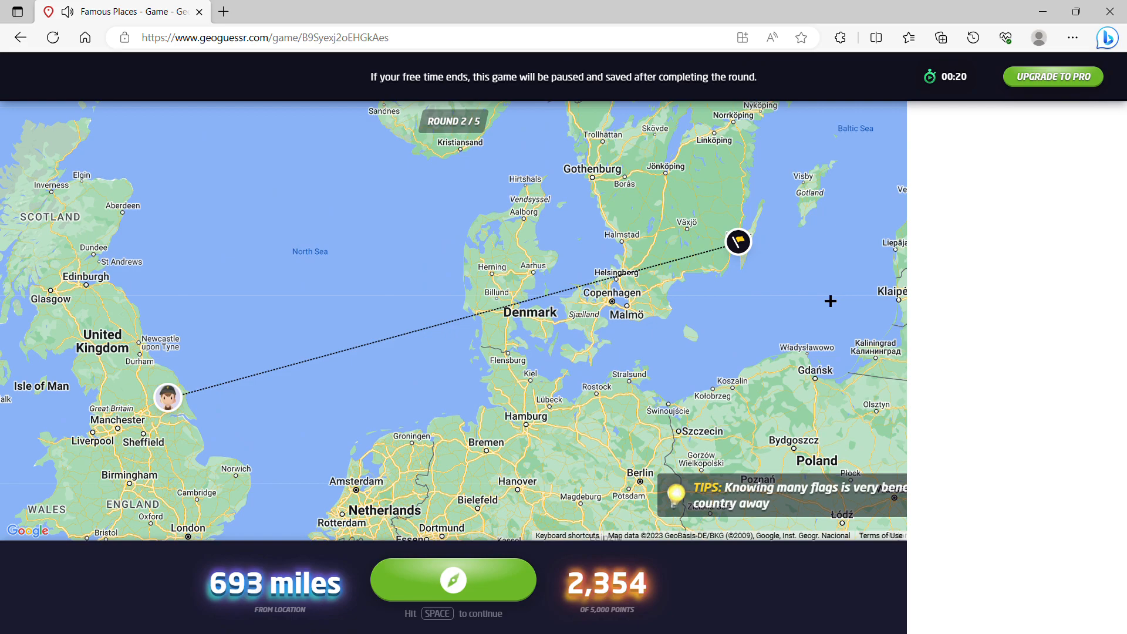
pyautogui.press('space')
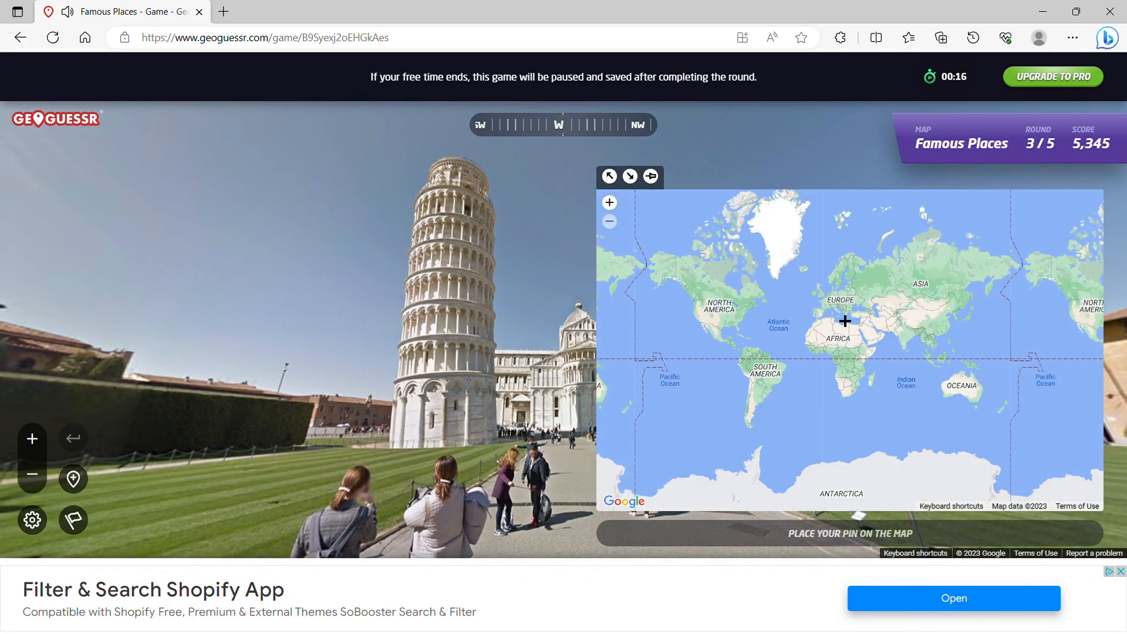
pyautogui.click(845, 316)
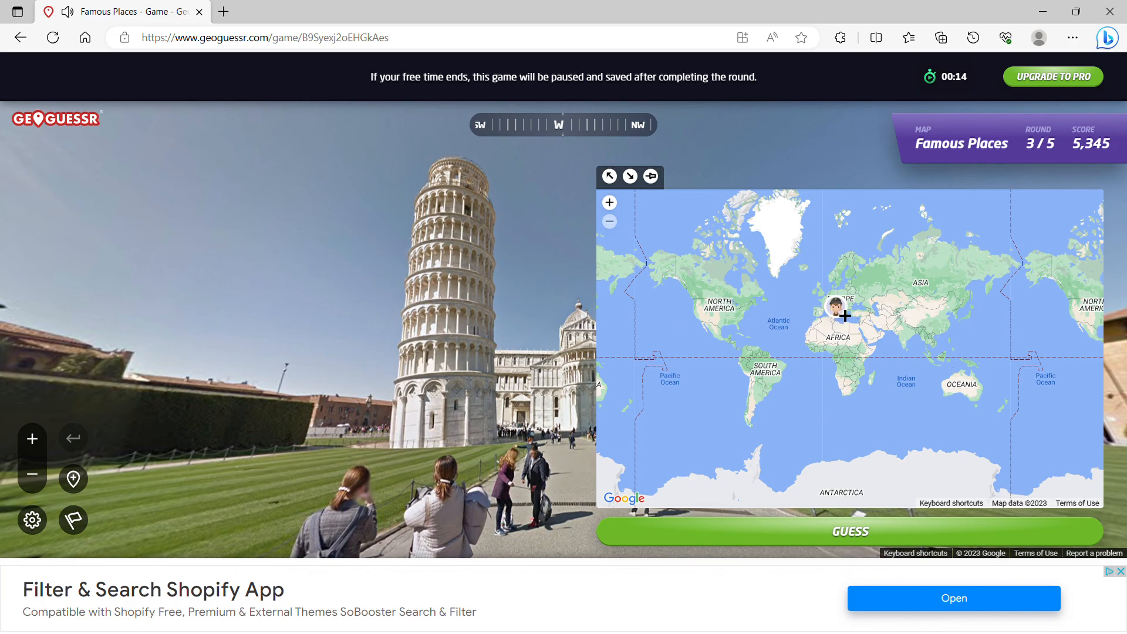
pyautogui.click(849, 531)
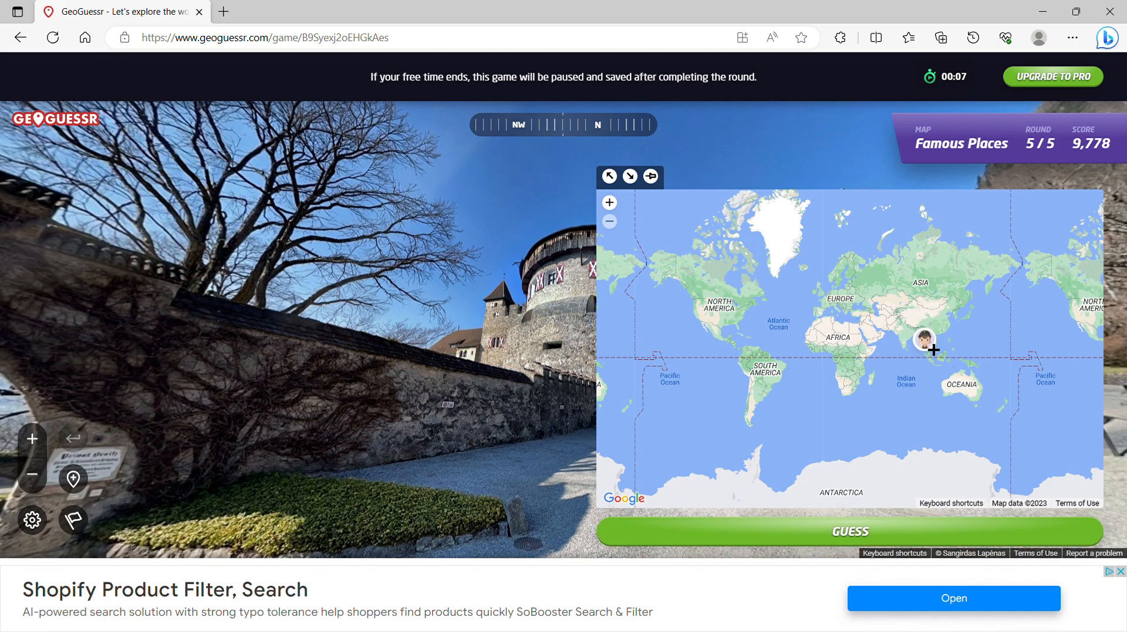
pyautogui.click(850, 532)
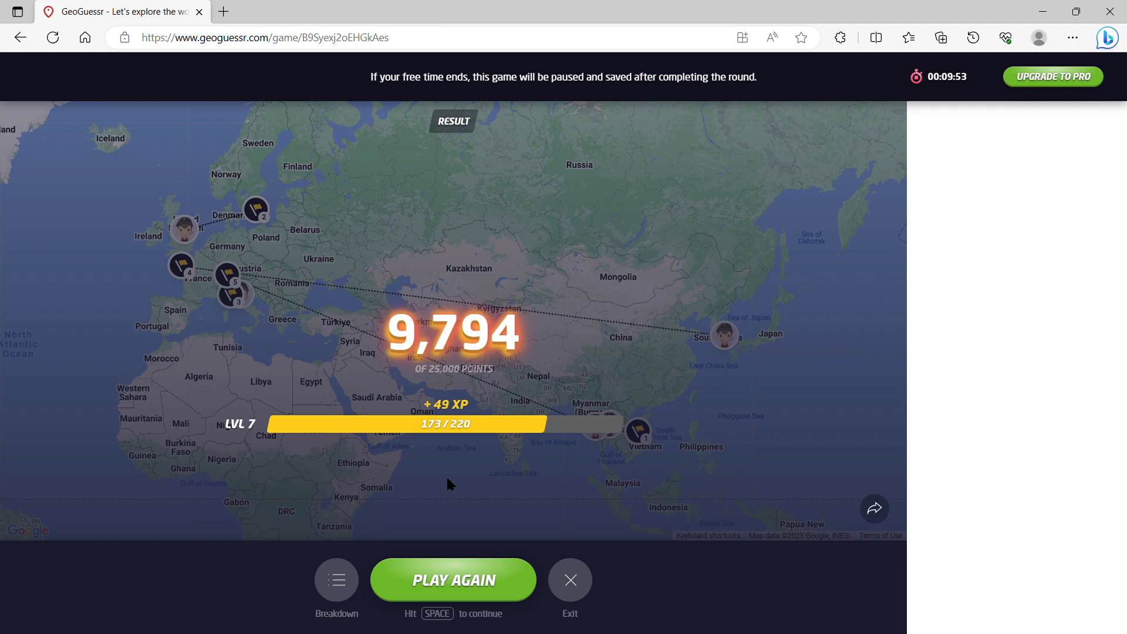
pyautogui.moveTo(638, 437)
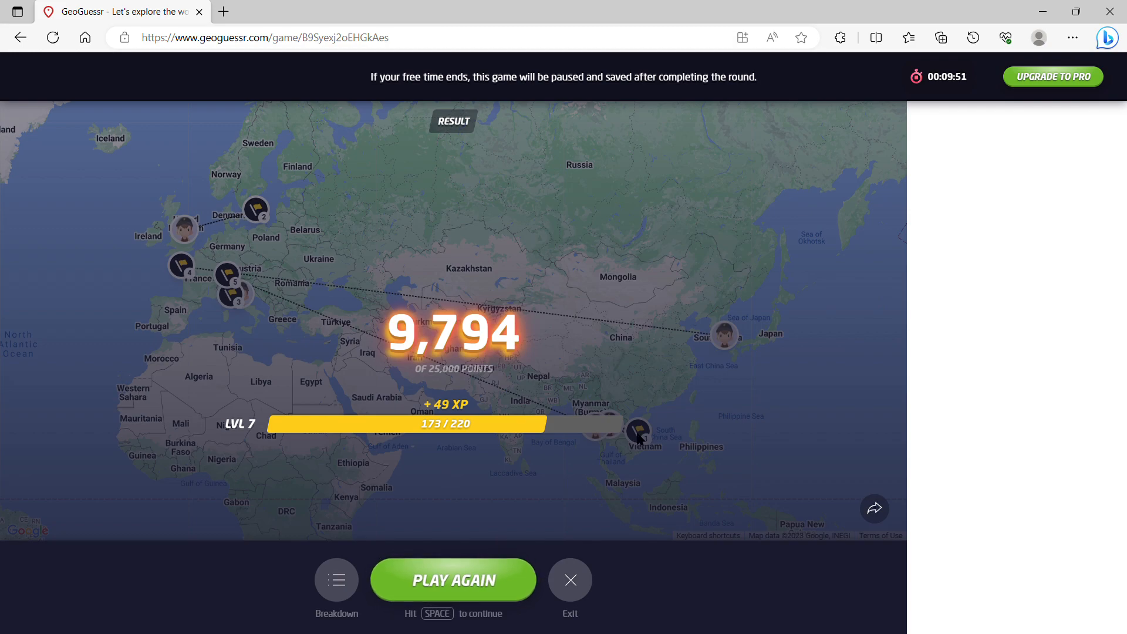
pyautogui.moveTo(690, 429)
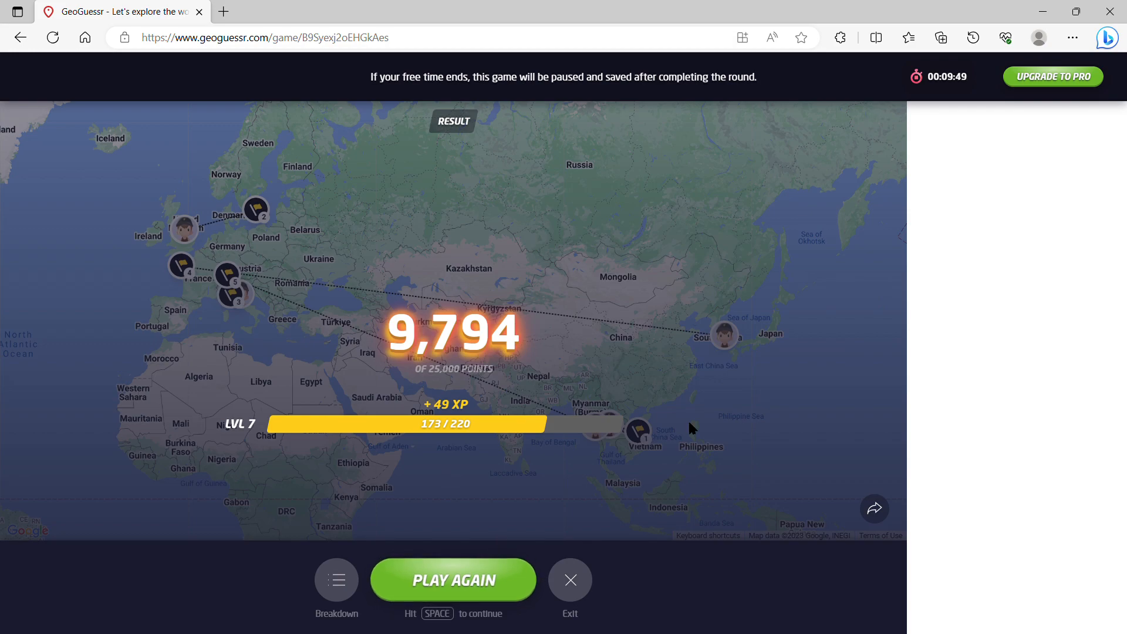
pyautogui.moveTo(634, 619)
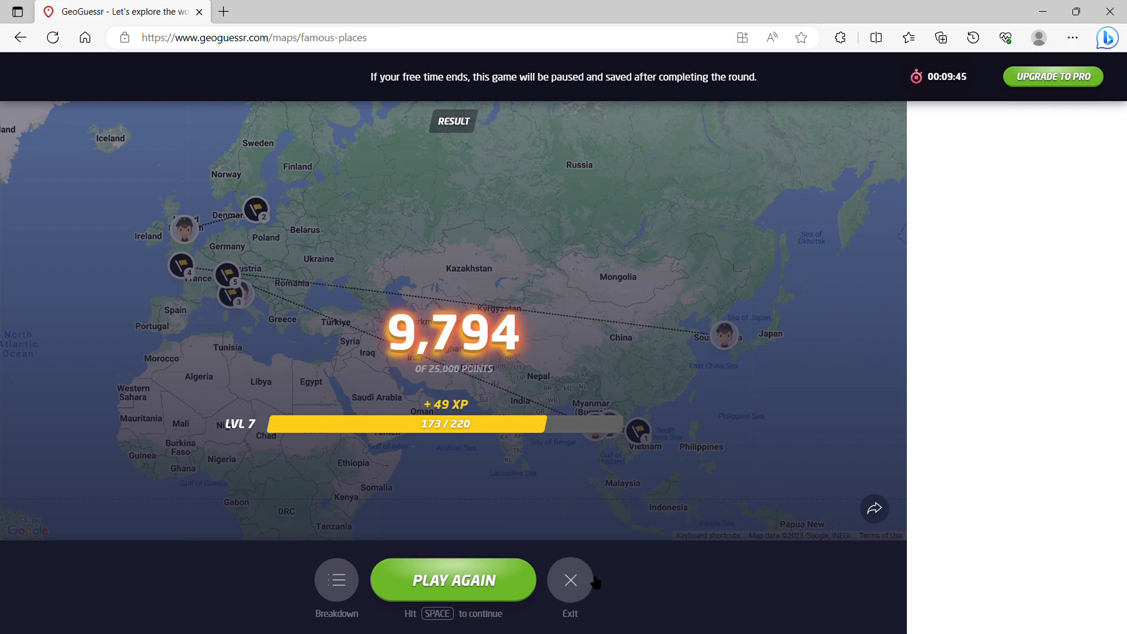
# - Exit the results screen back to the Famous Places map page
pyautogui.click(569, 580)
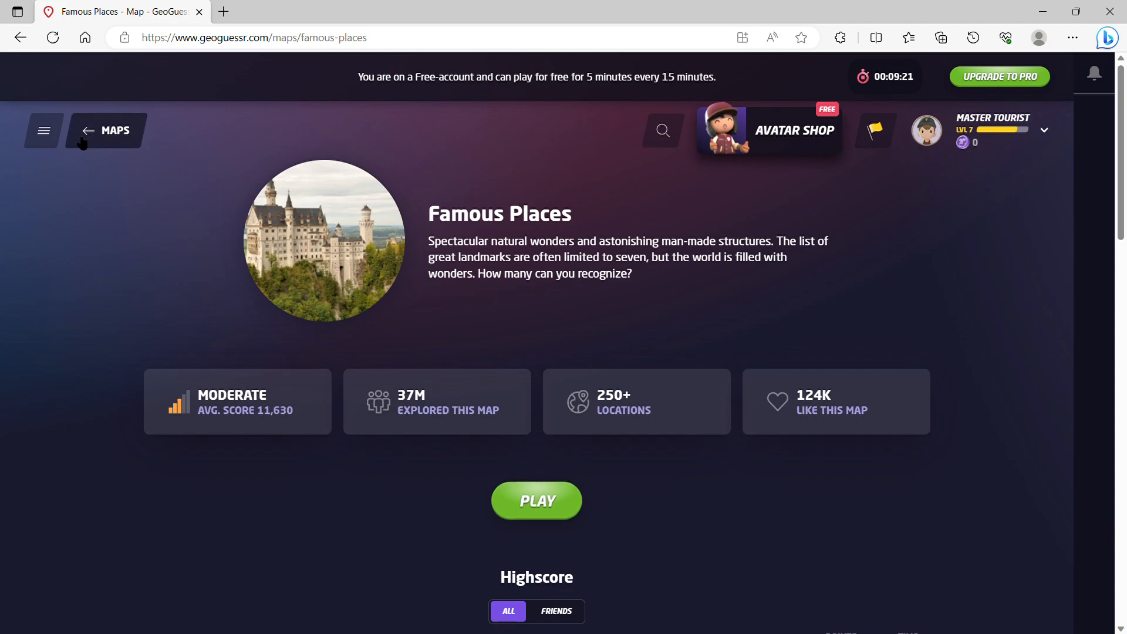
# - Return to the full Maps list and open the friends panel, which shows no friends
pyautogui.click(89, 130)
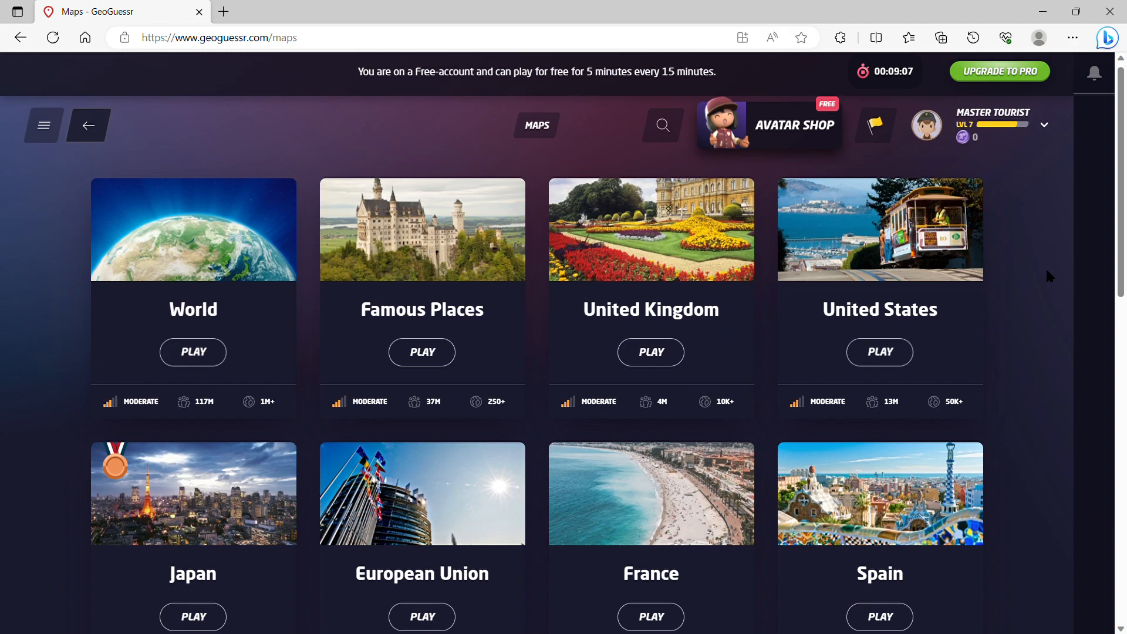
pyautogui.moveTo(1050, 279)
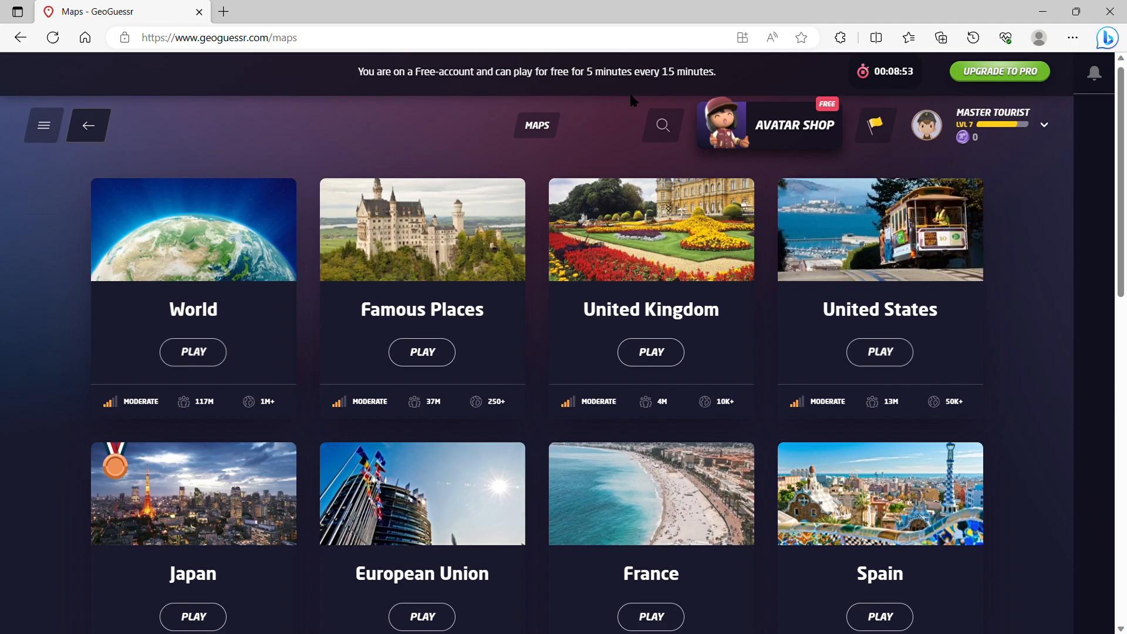
pyautogui.click(1093, 73)
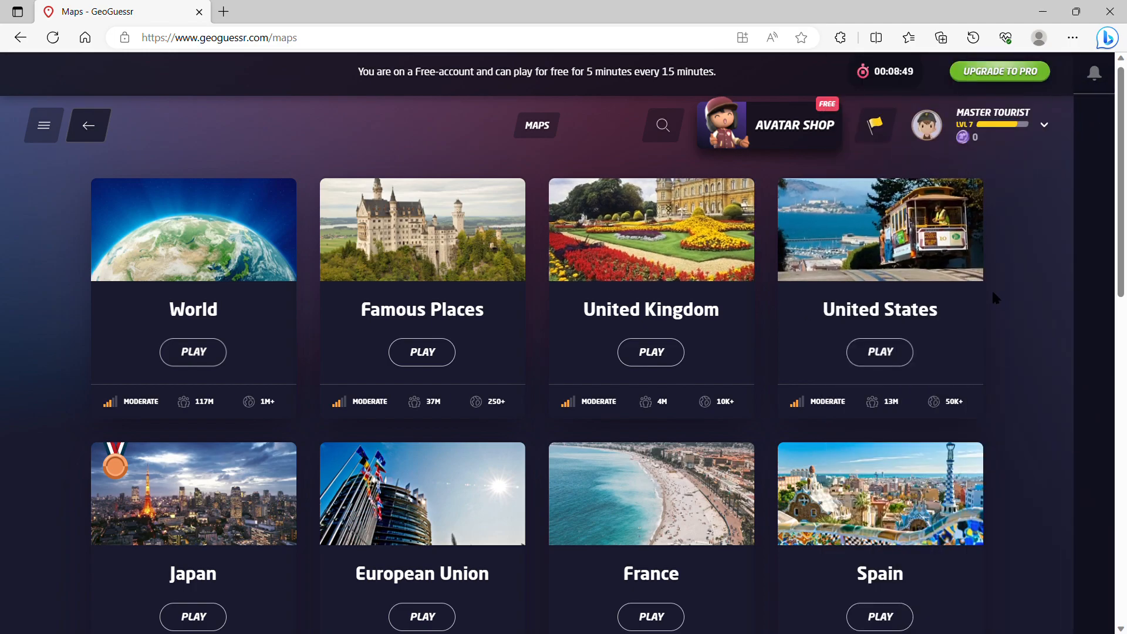
pyautogui.click(875, 125)
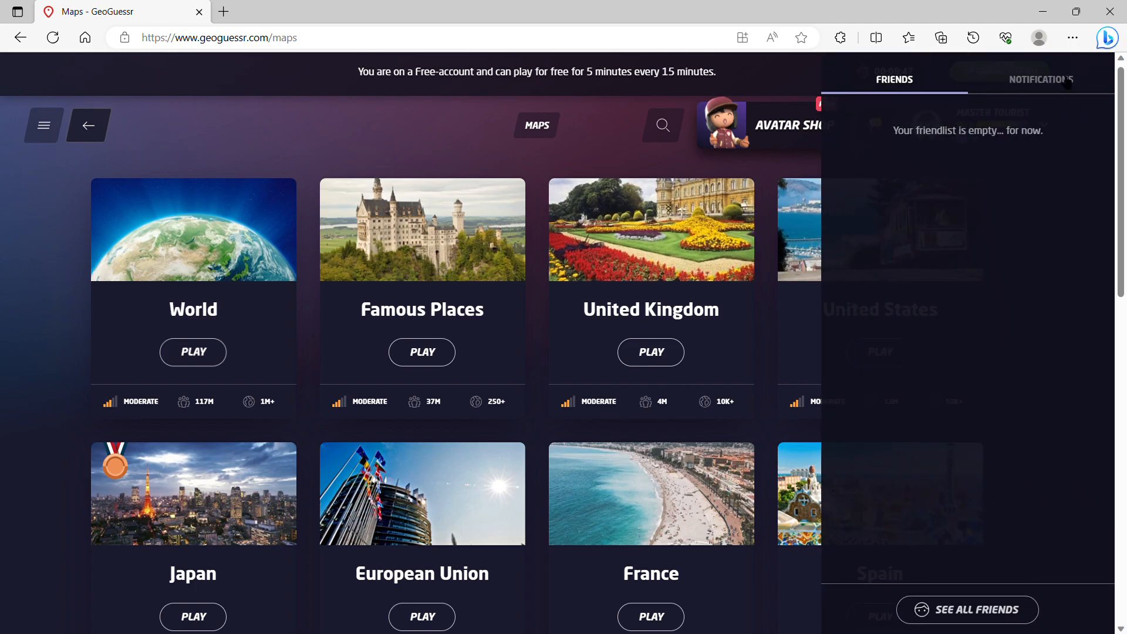